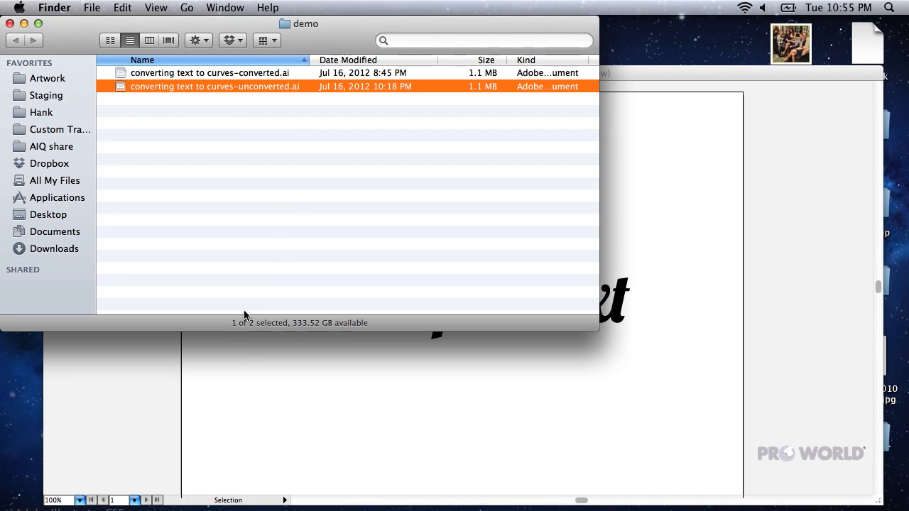
pyautogui.moveTo(234, 88)
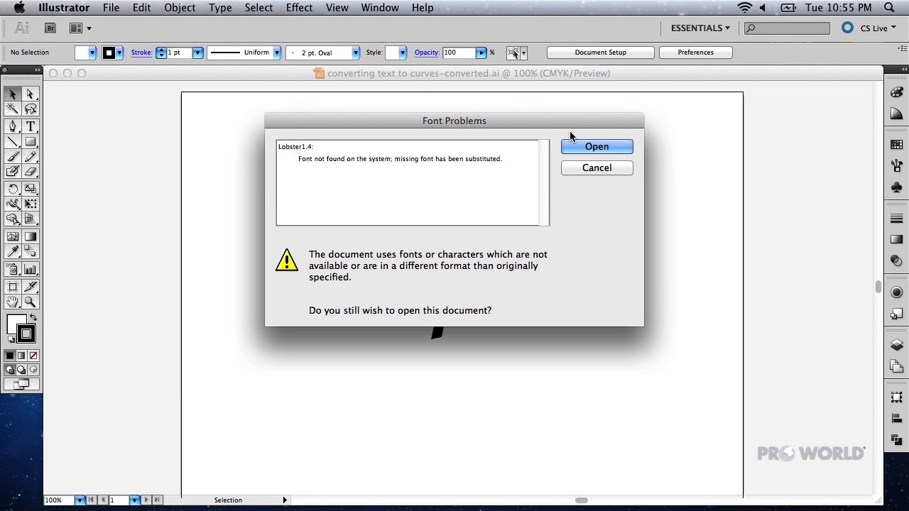
# - Proceed past the Font Problems warning so the unconverted document opens
pyautogui.click(597, 146)
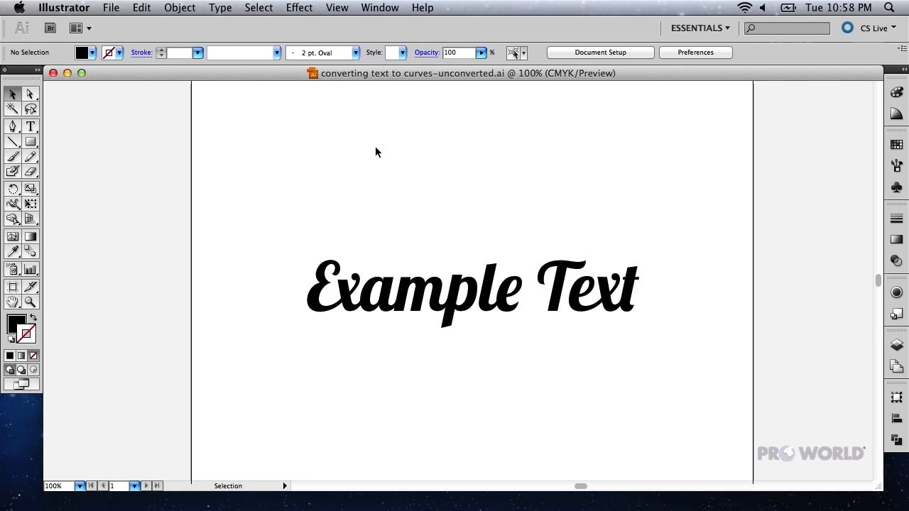
# - Select everything via Select > All so the Example Text object is selected
pyautogui.click(259, 9)
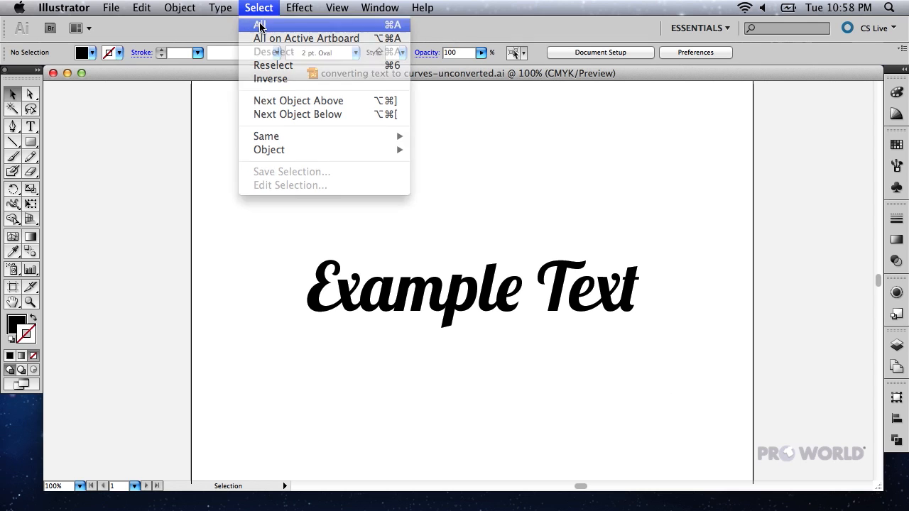
pyautogui.click(259, 26)
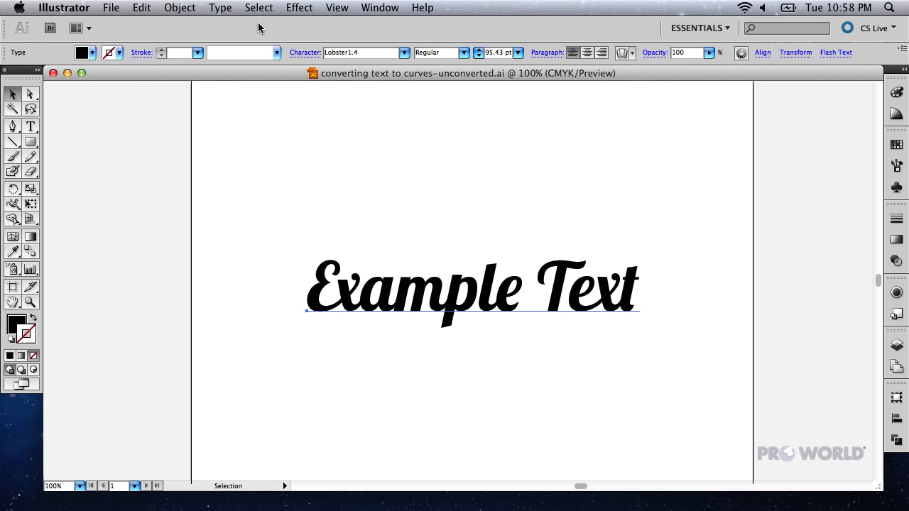
# - Convert the selected Example Text to outlines with Type > Create Outlines
pyautogui.click(222, 9)
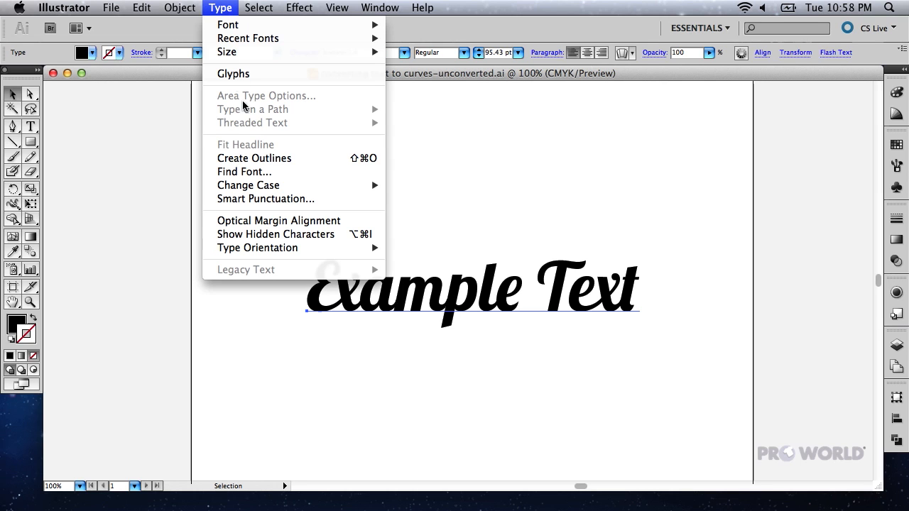
pyautogui.click(253, 159)
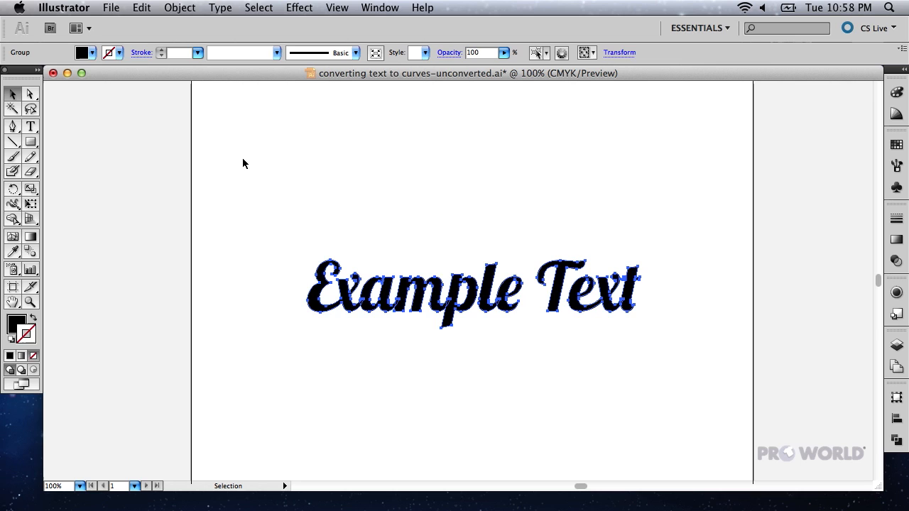
pyautogui.click(111, 8)
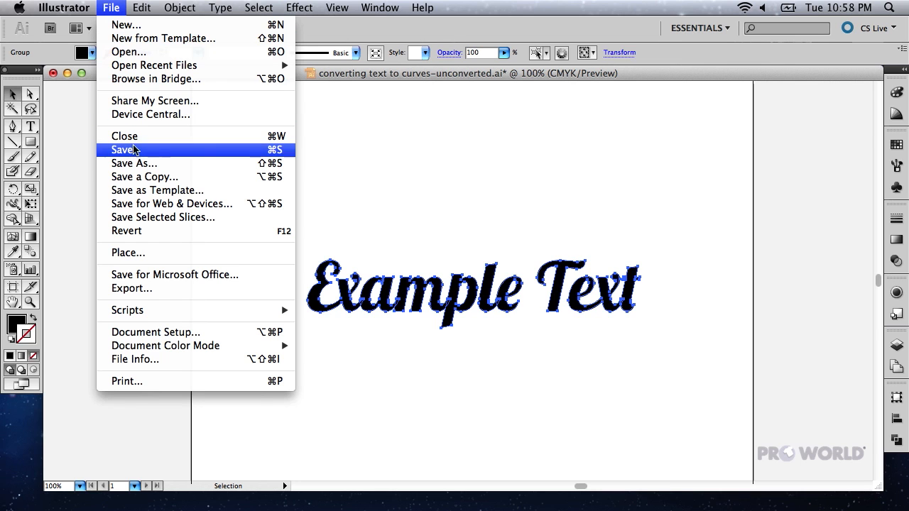
# - Save As a copy named 'converting text to curves-converted.ai'
pyautogui.click(125, 151)
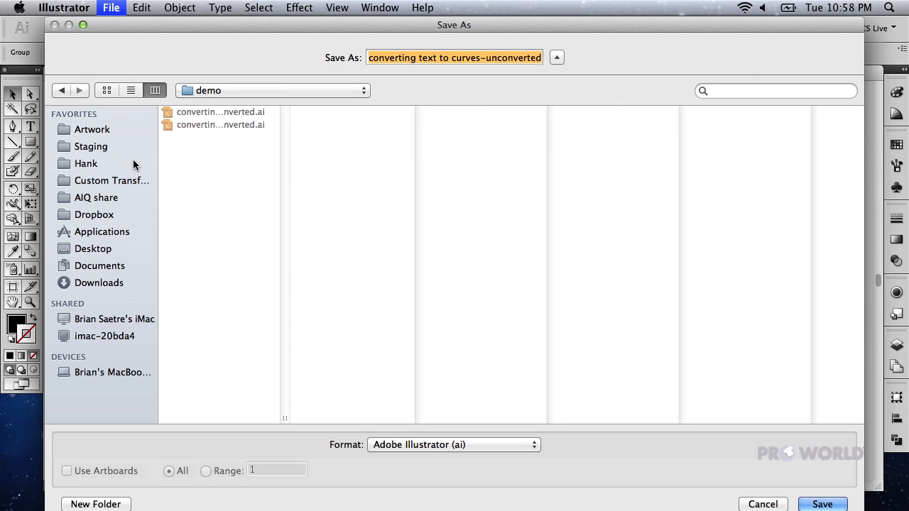
pyautogui.click(497, 68)
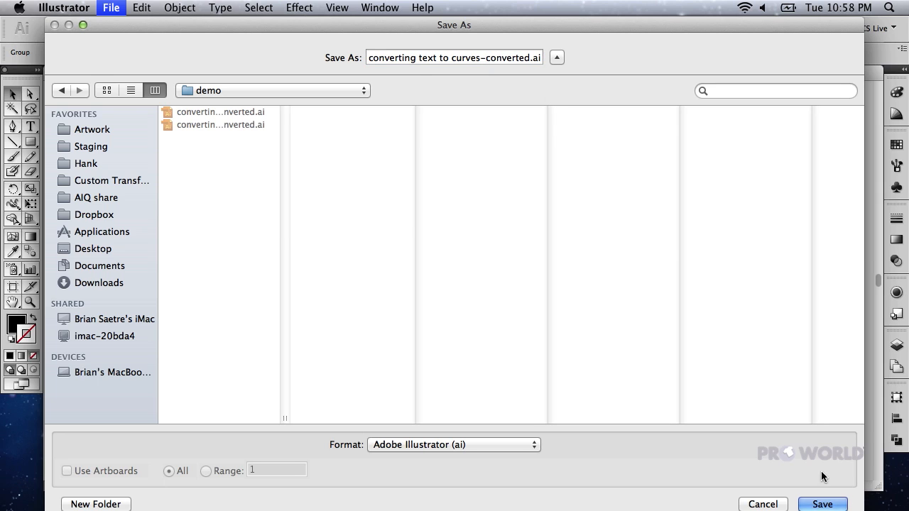
pyautogui.click(822, 504)
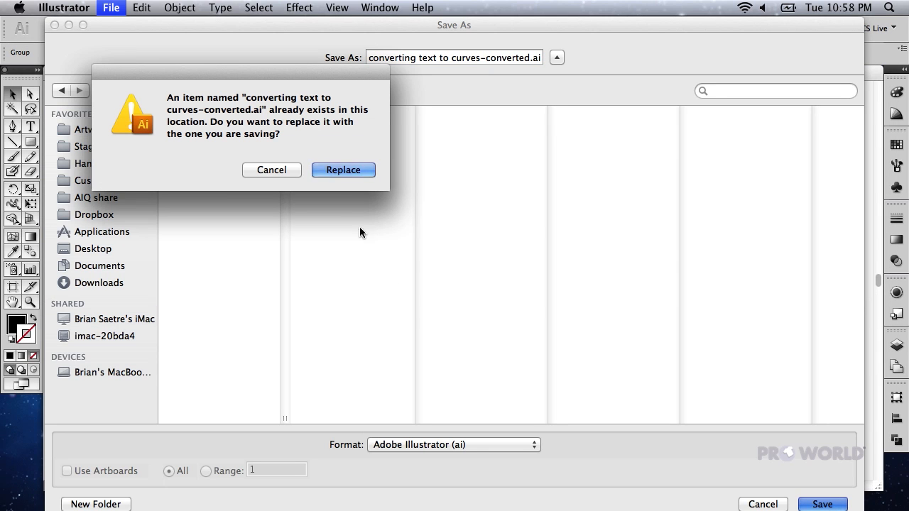